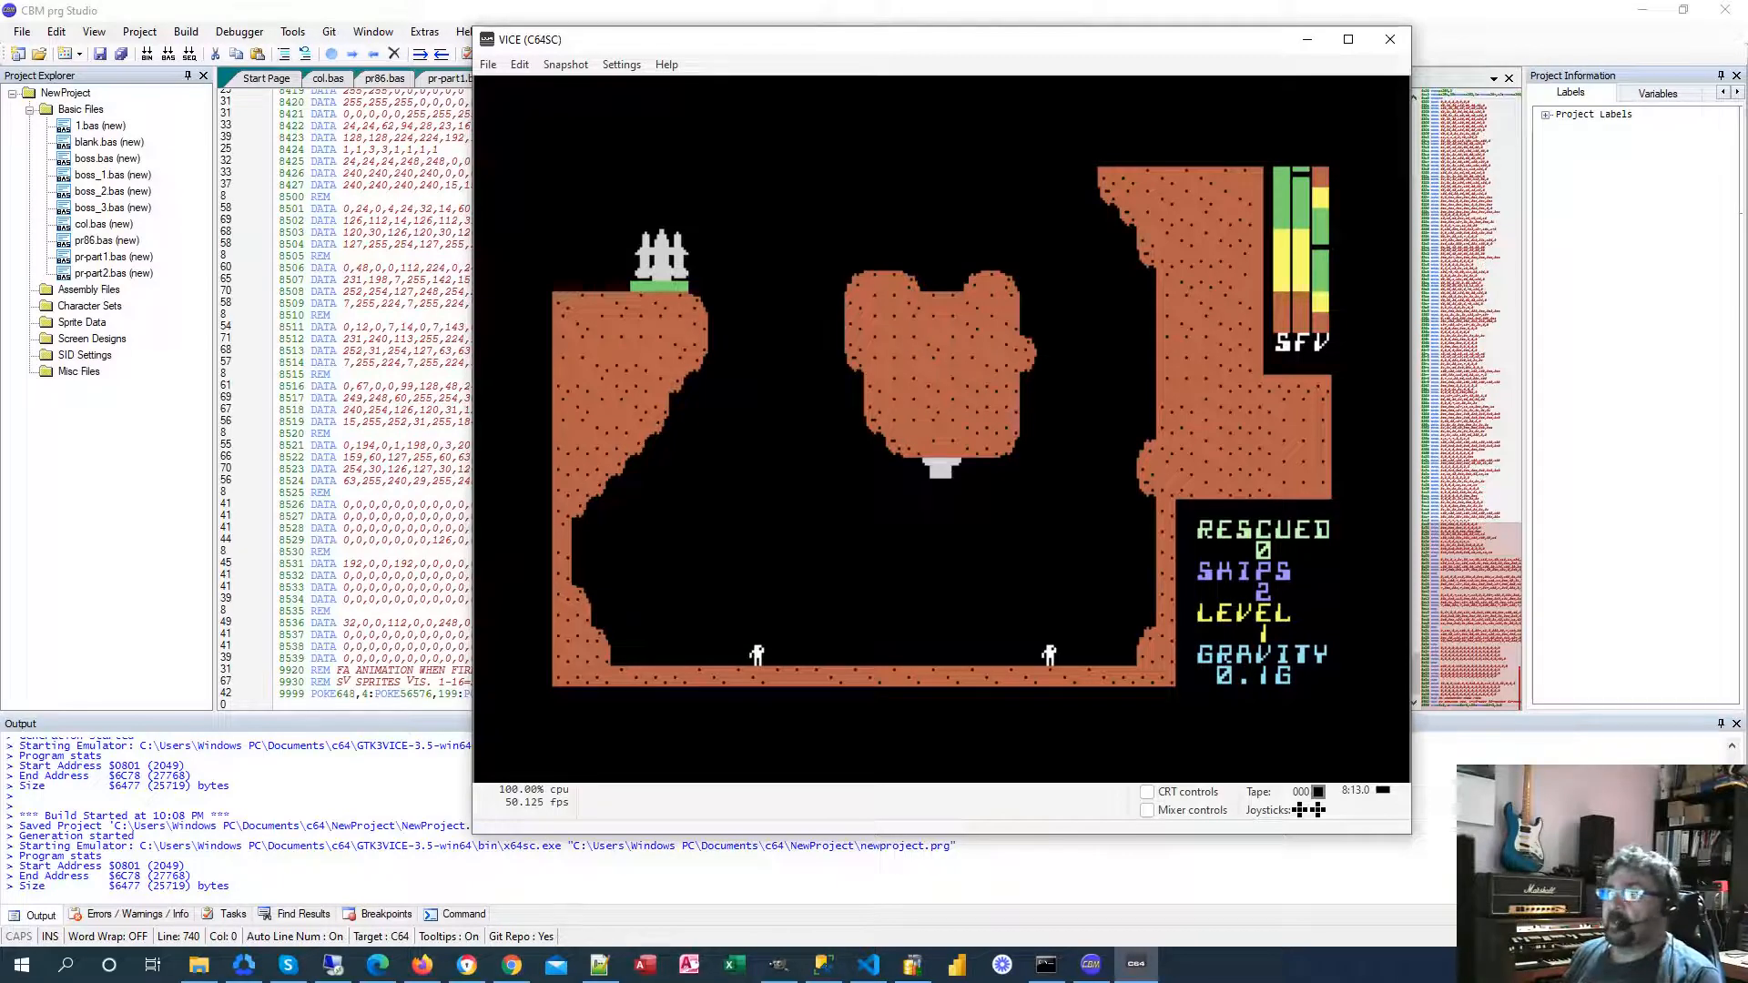
pyautogui.moveTo(919, 339)
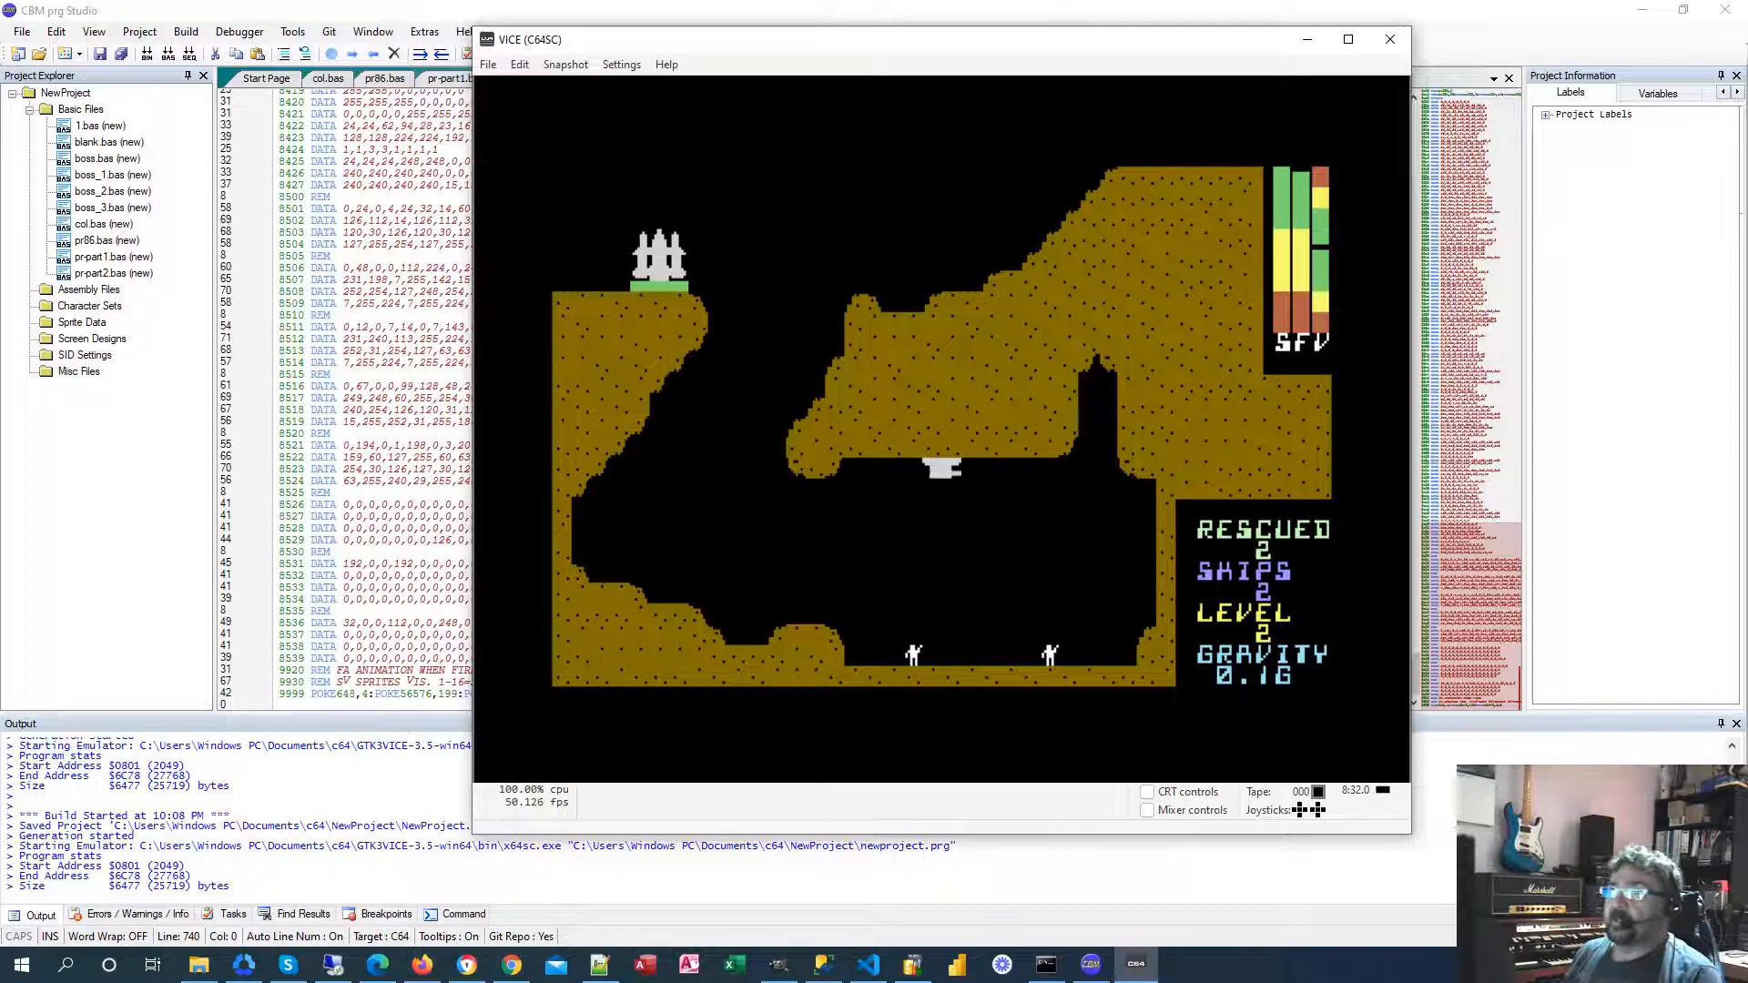
pyautogui.moveTo(913, 247)
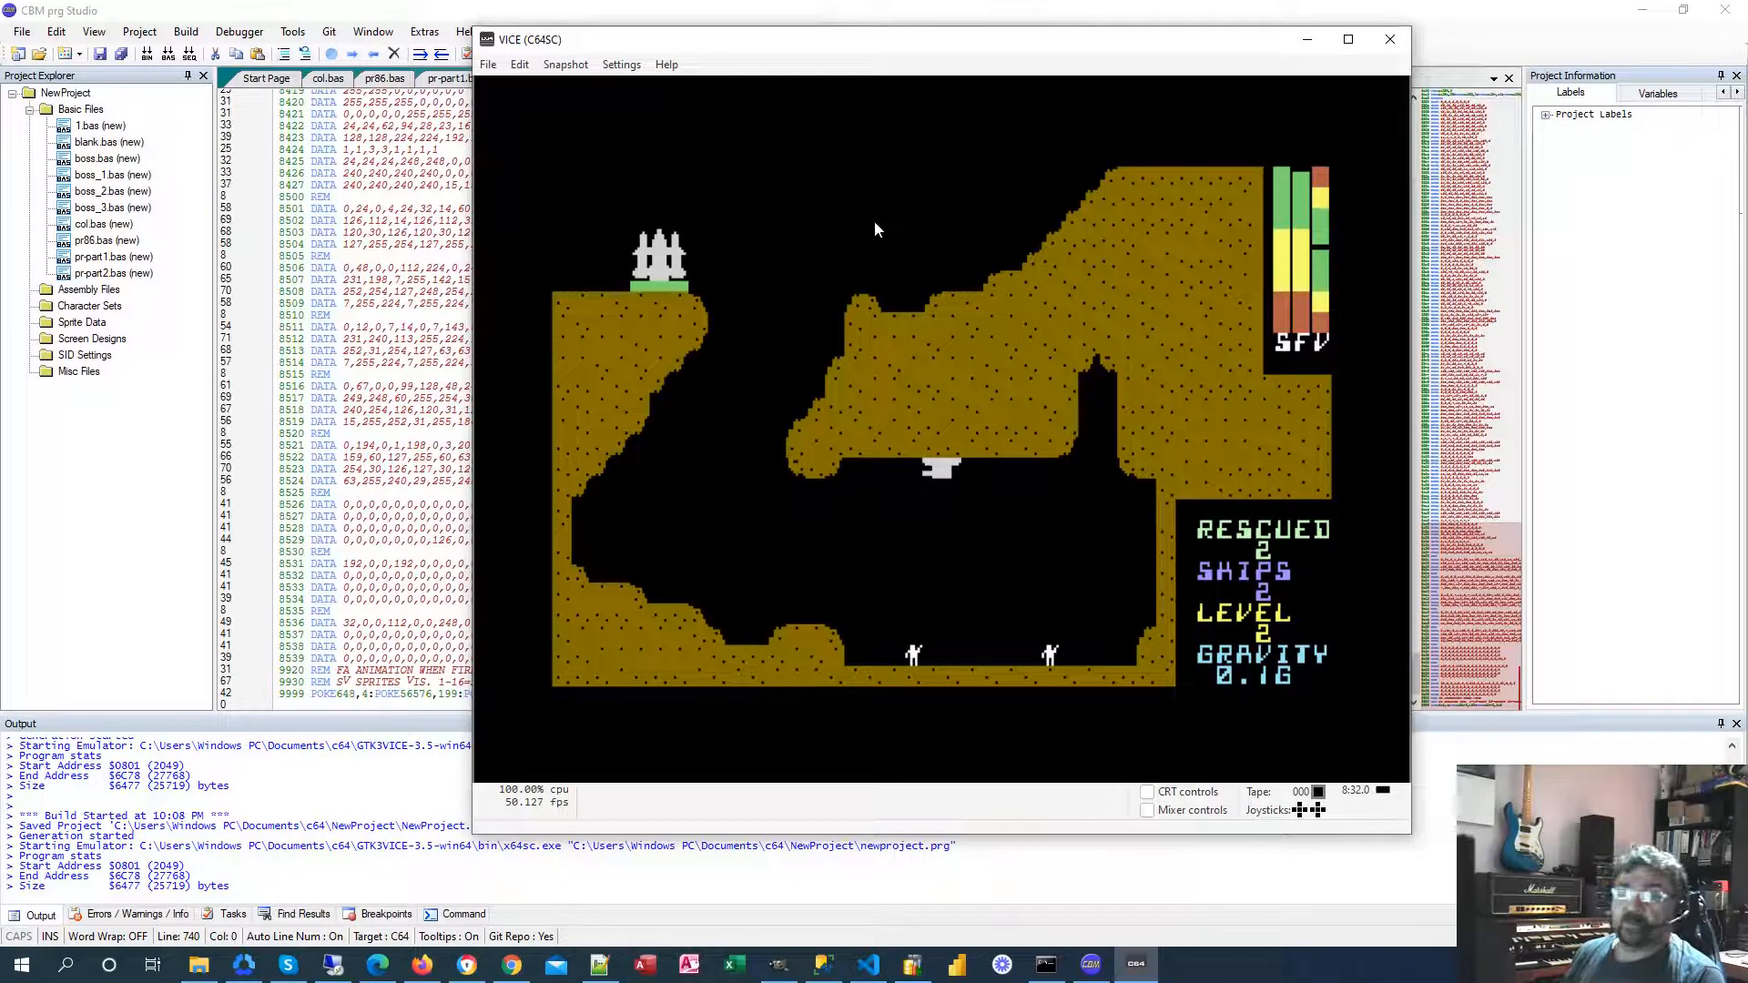
pyautogui.moveTo(817, 147)
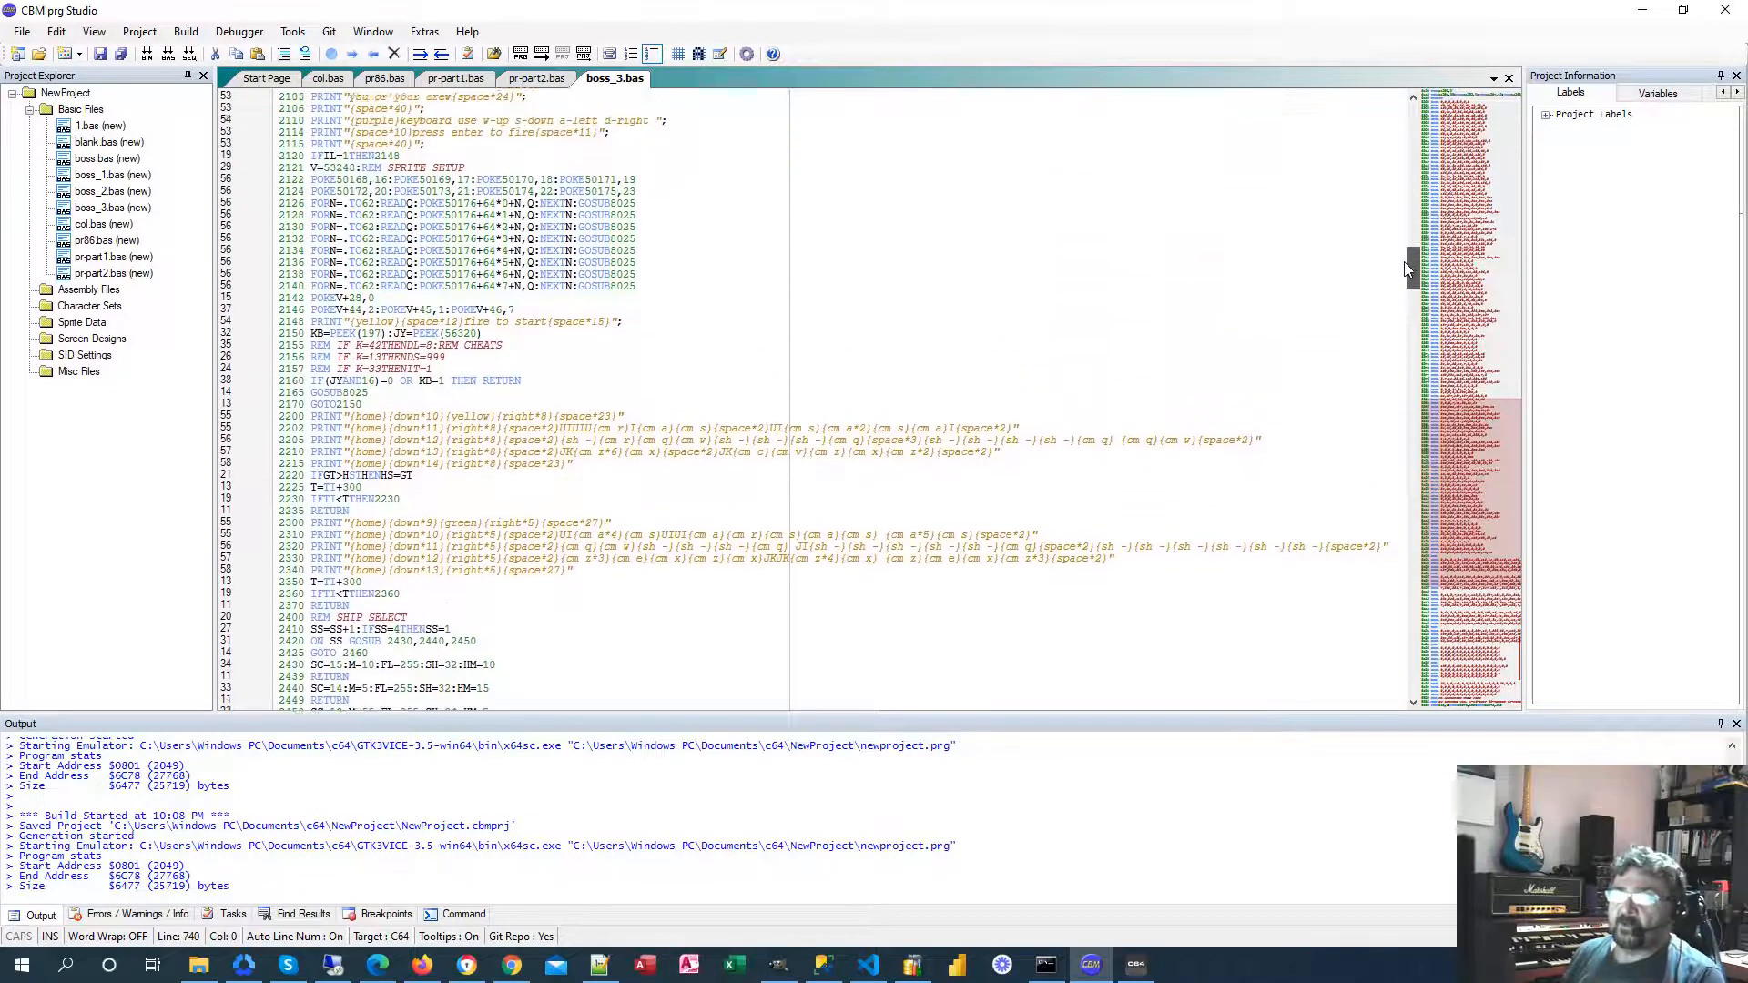
pyautogui.scroll(3)
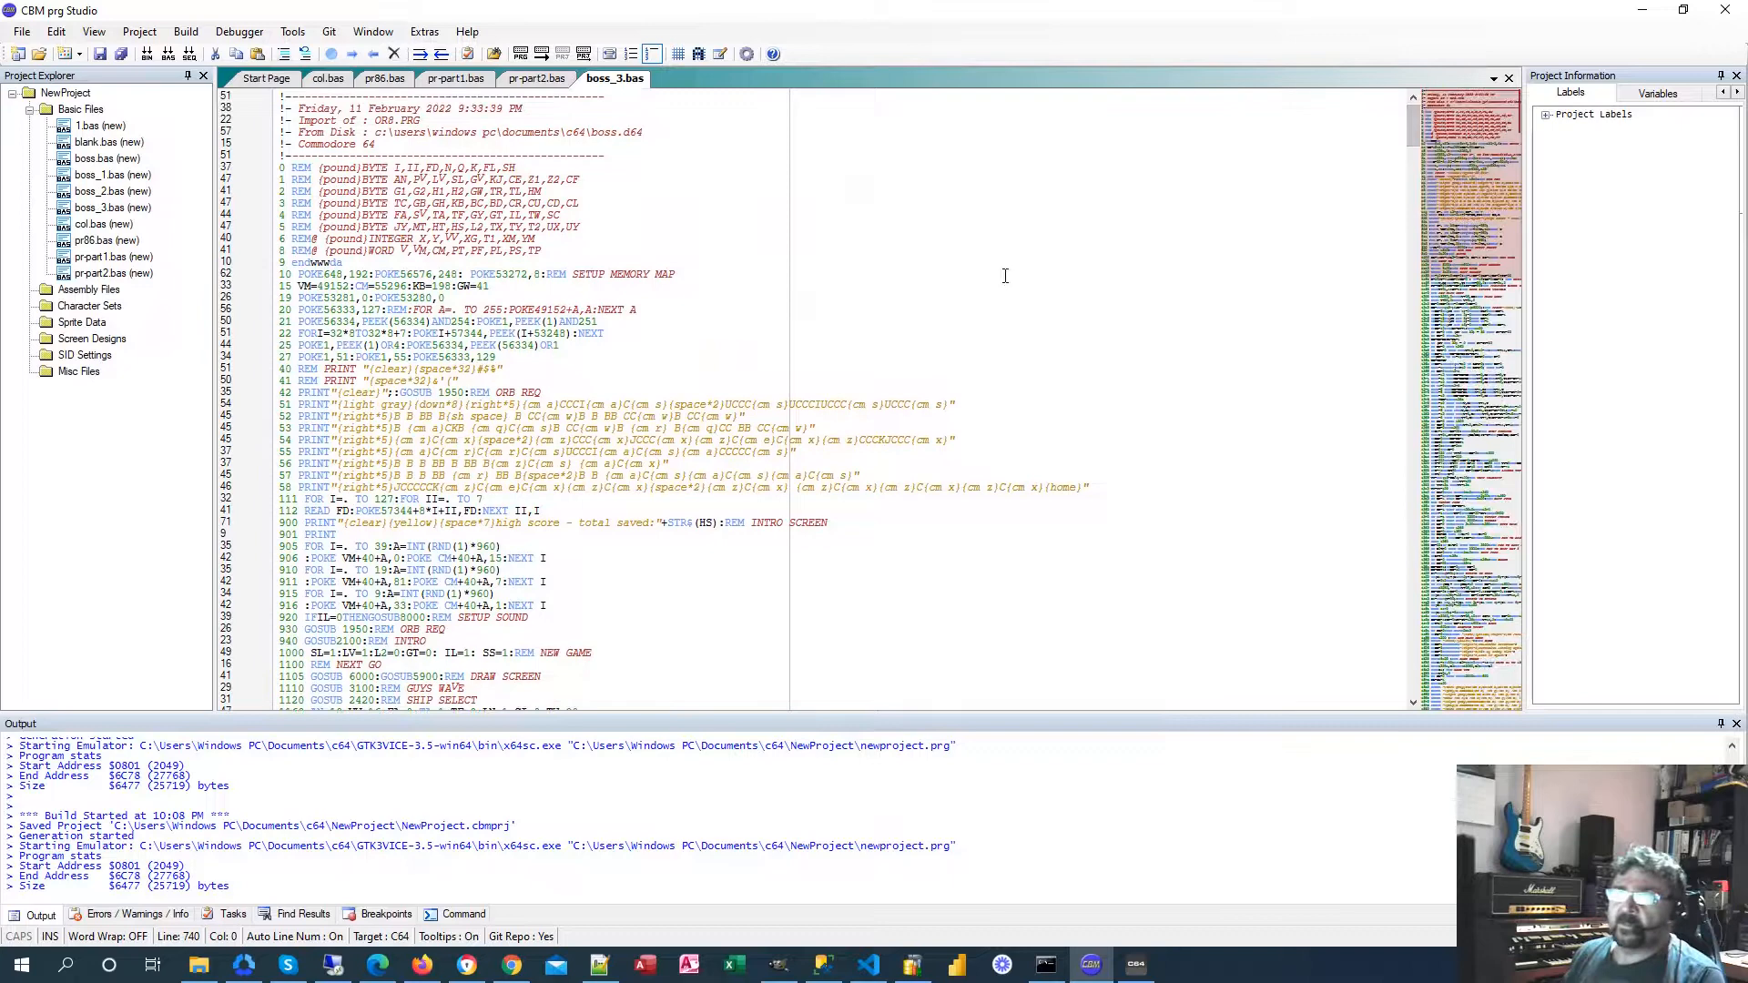
pyautogui.moveTo(978, 358)
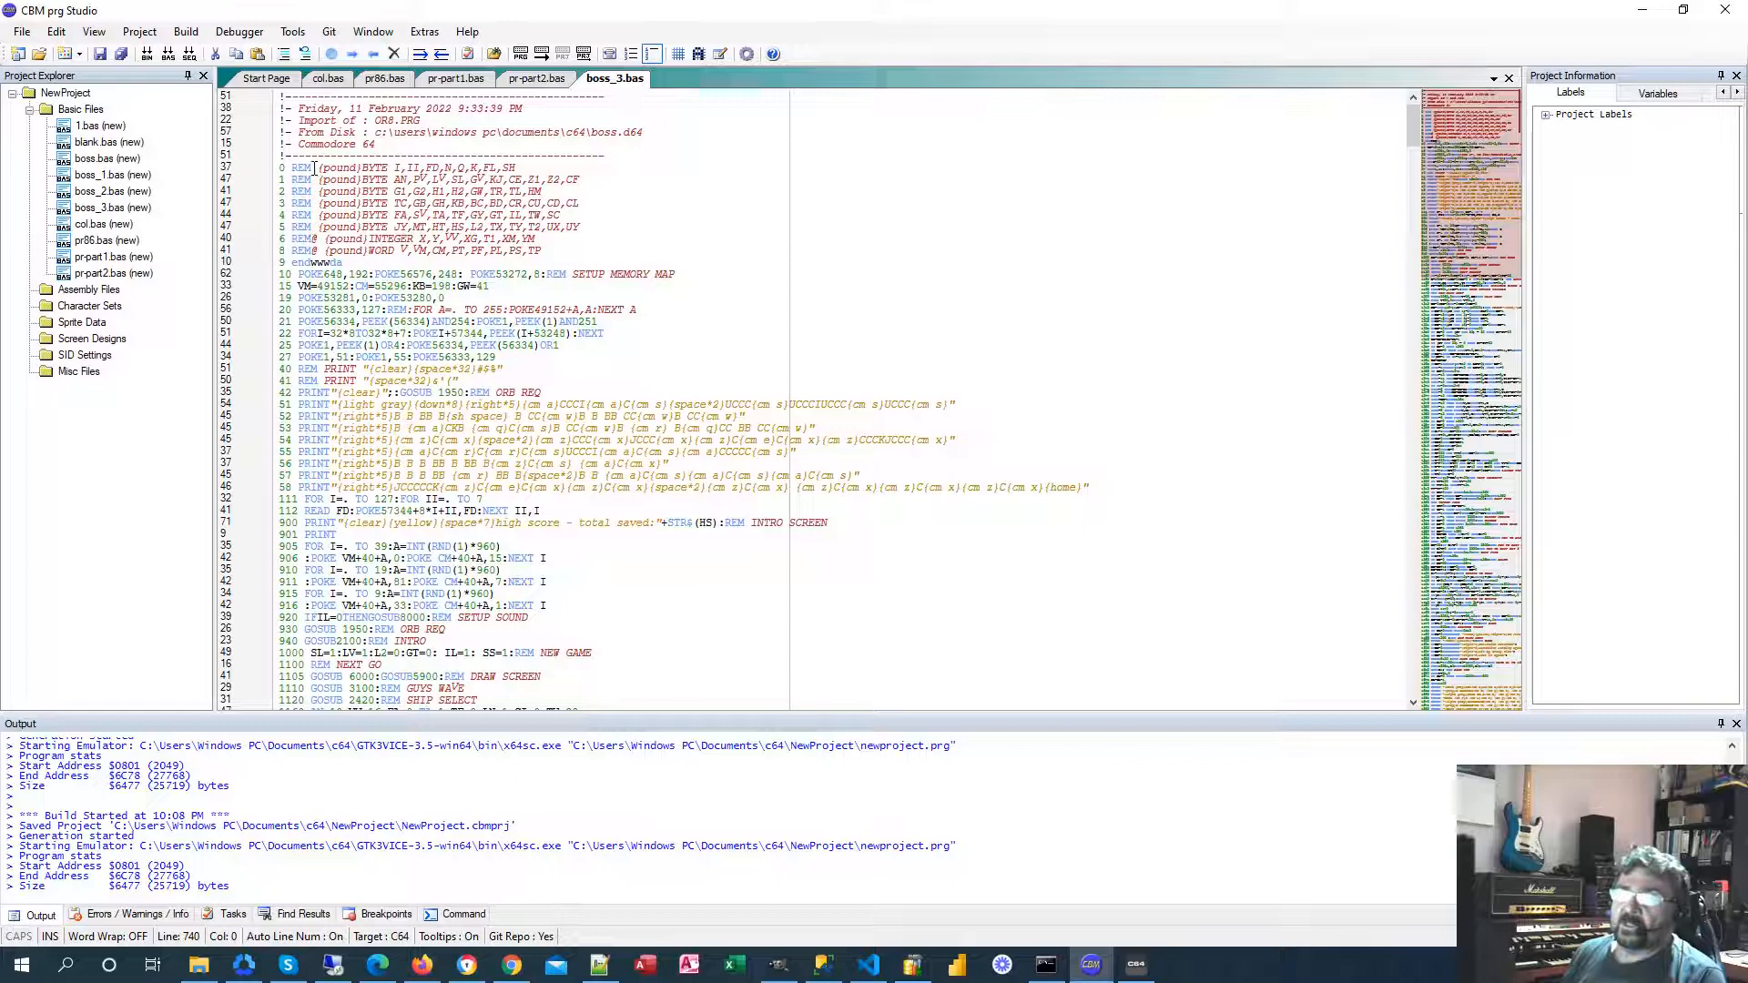
pyautogui.moveTo(444, 249)
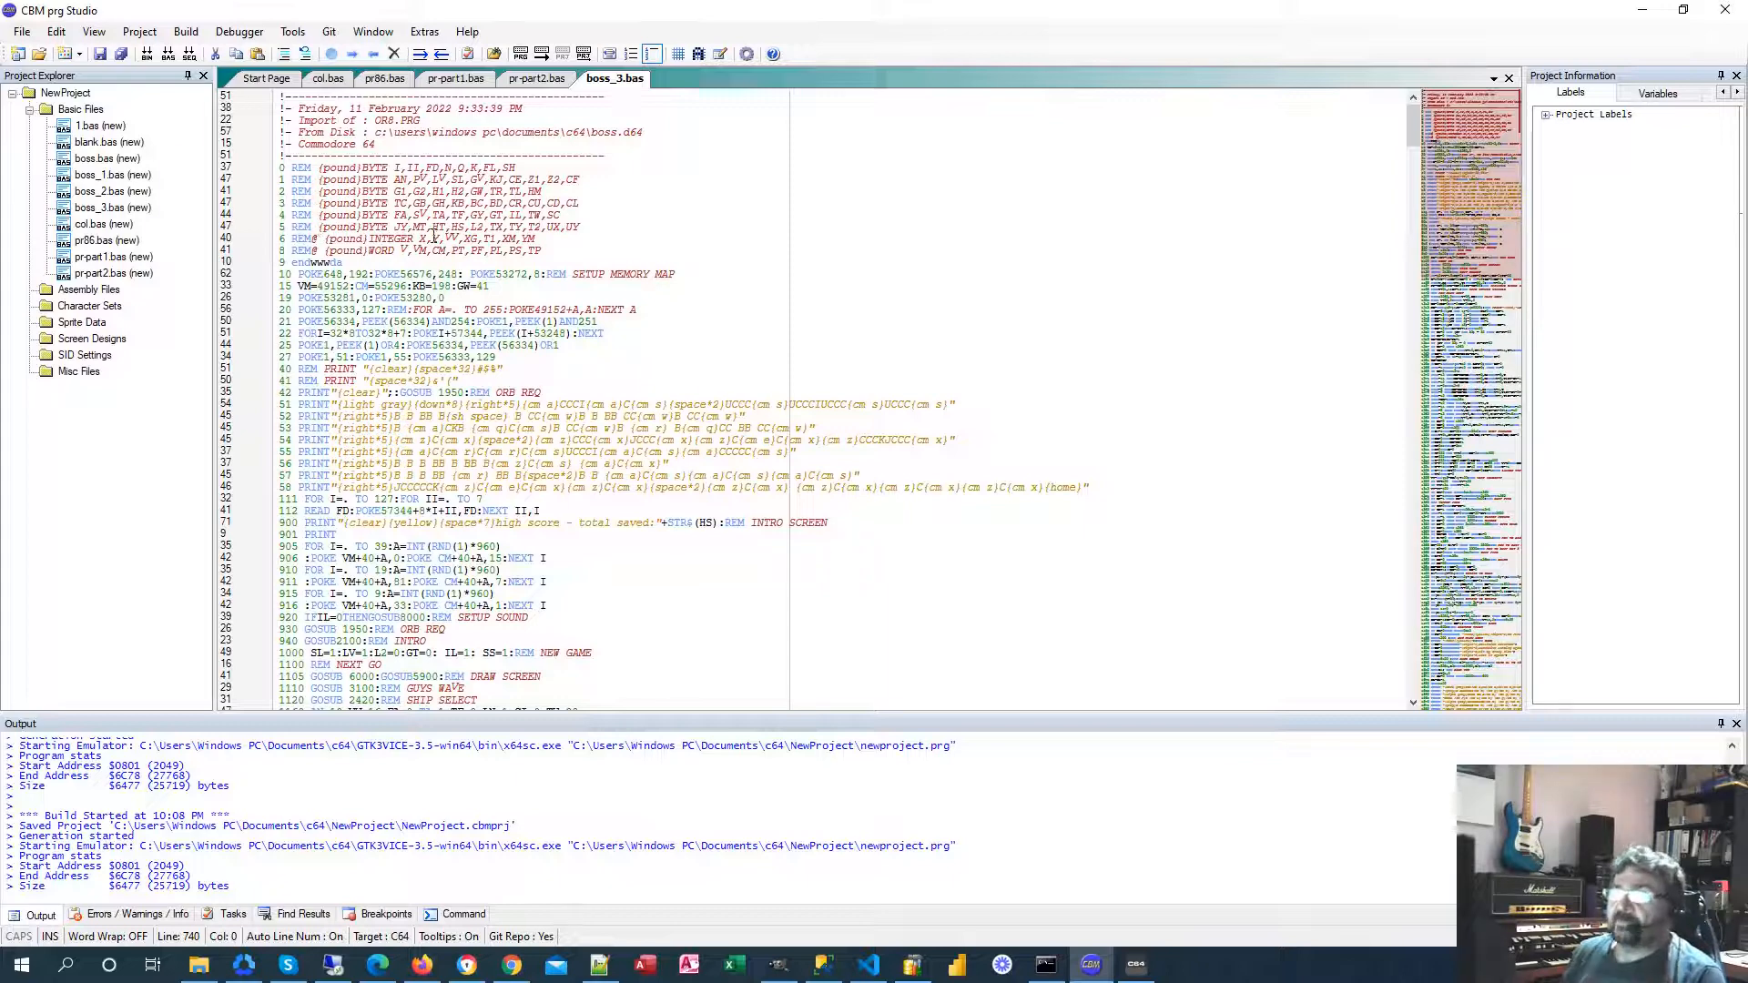
pyautogui.moveTo(419, 235)
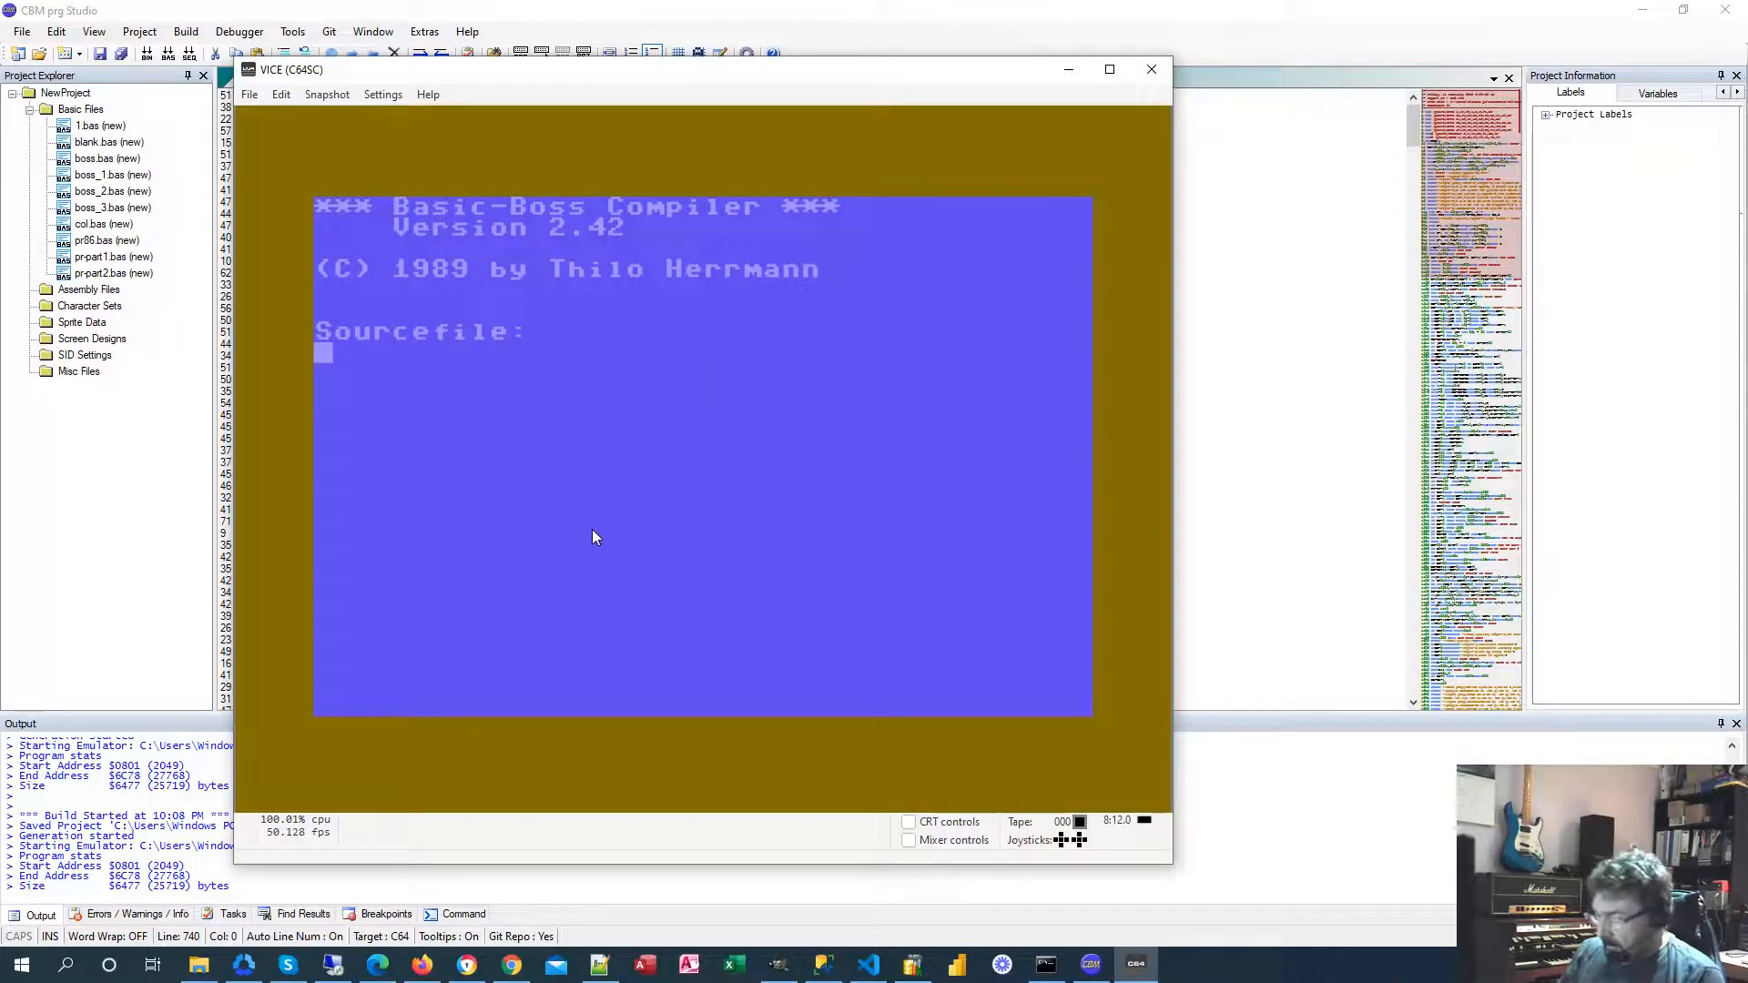
pyautogui.write('ar8')
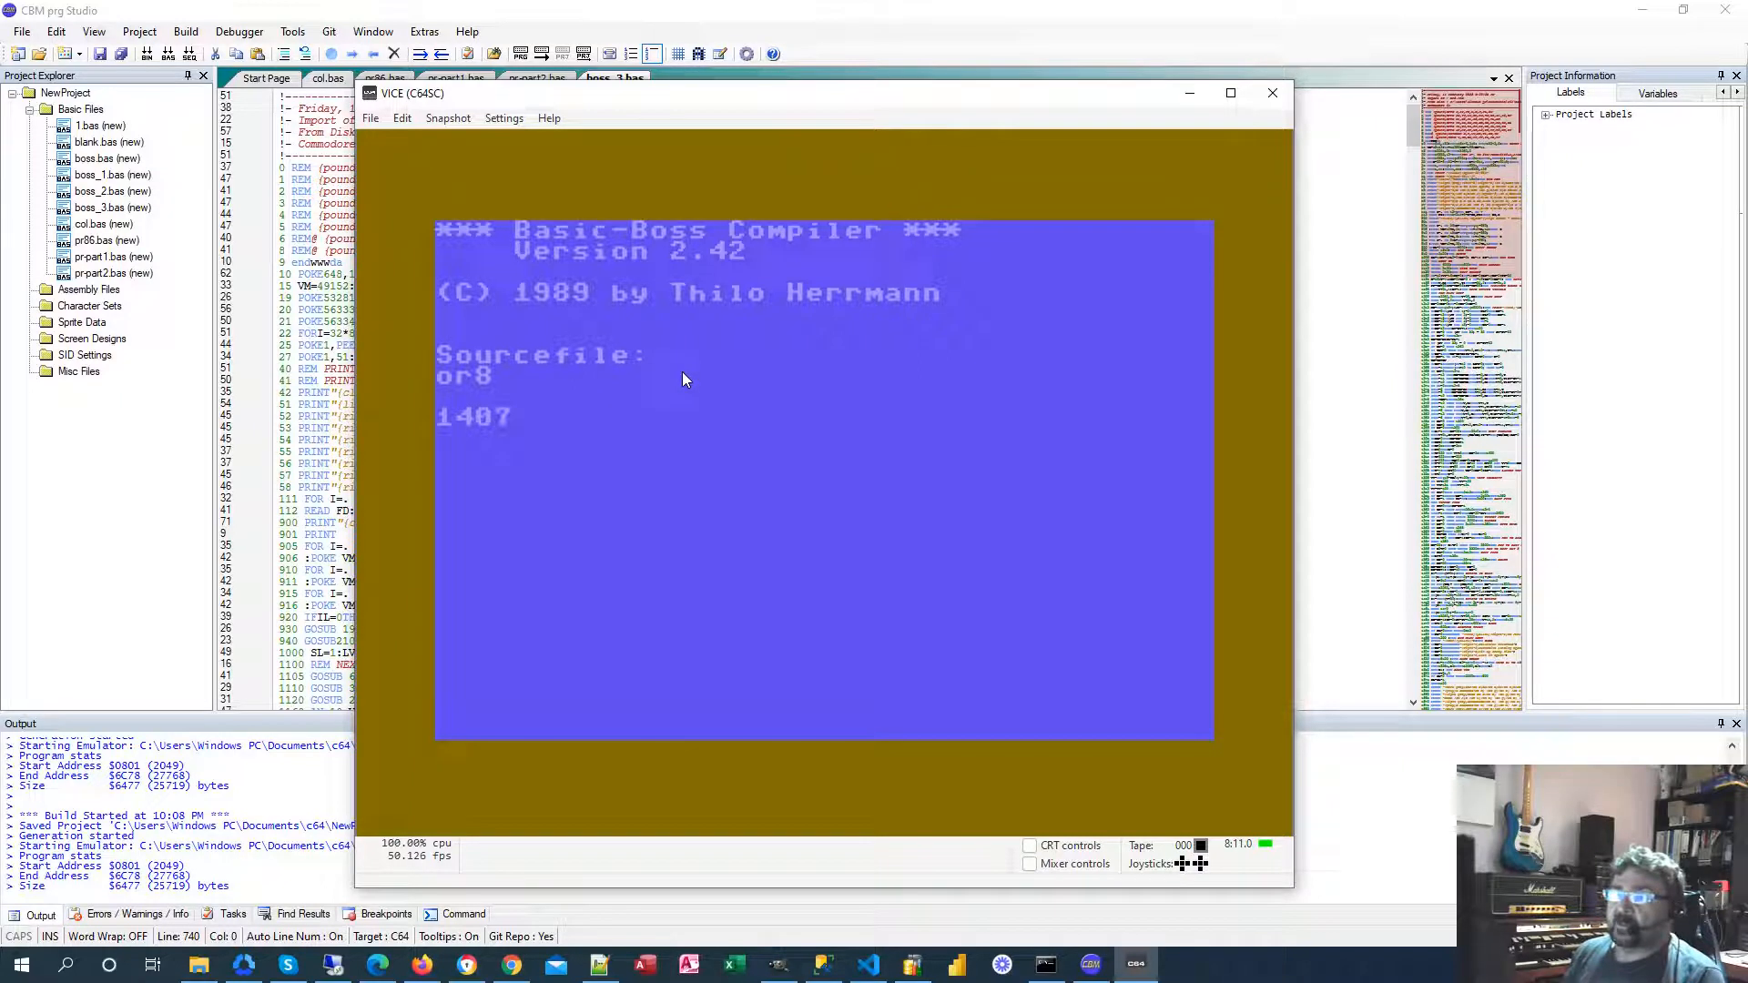
pyautogui.moveTo(673, 384)
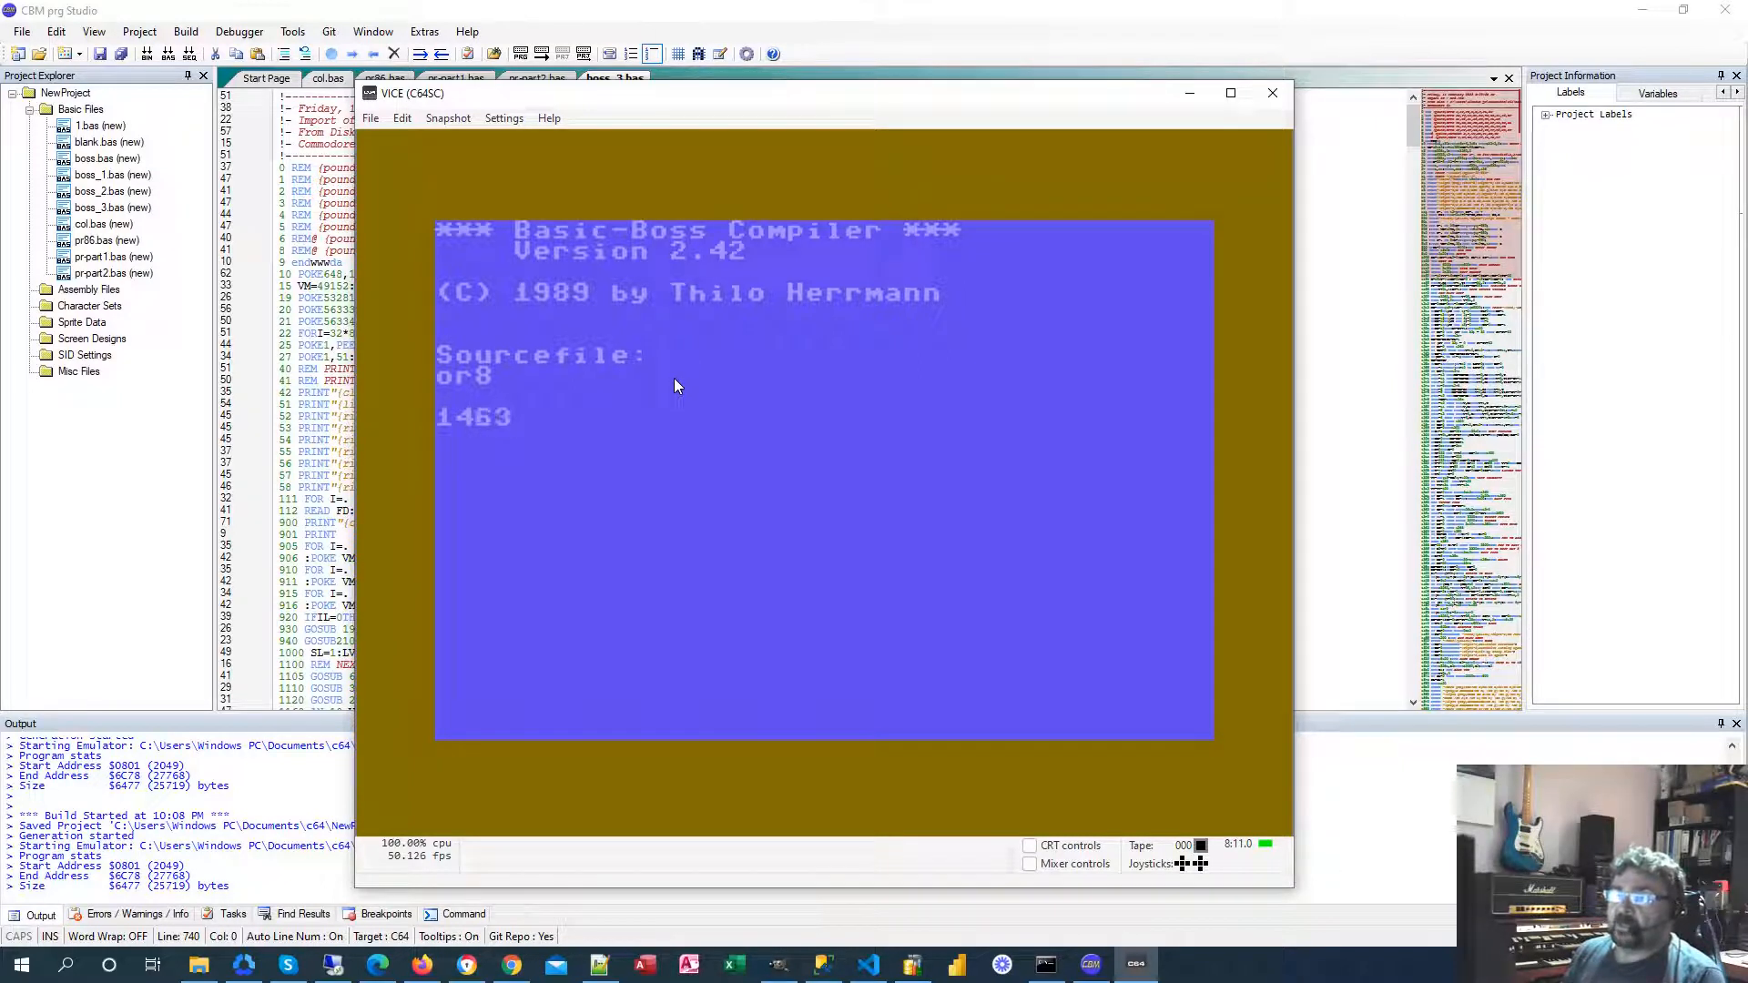